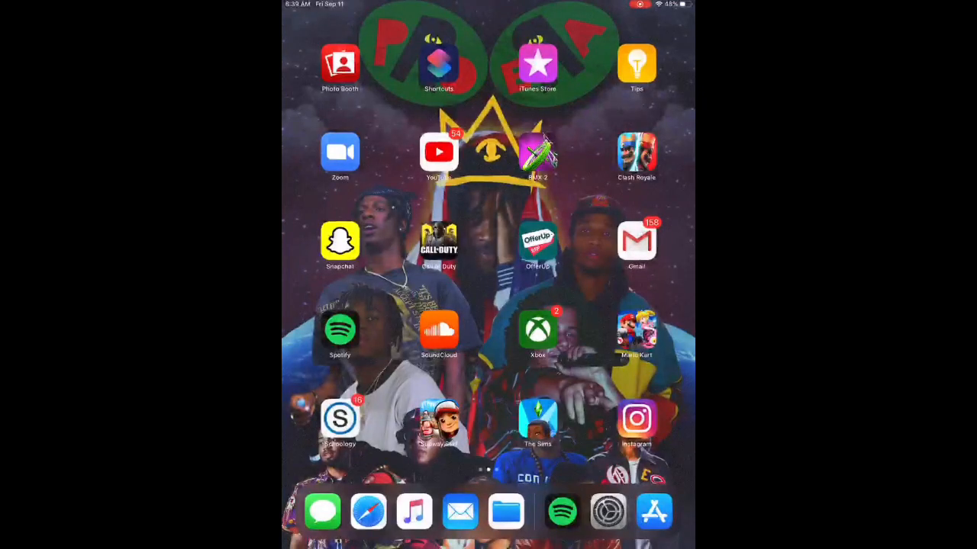
- Navigate the home screen to Settings and reach the General Reset page
scroll(left, 3)
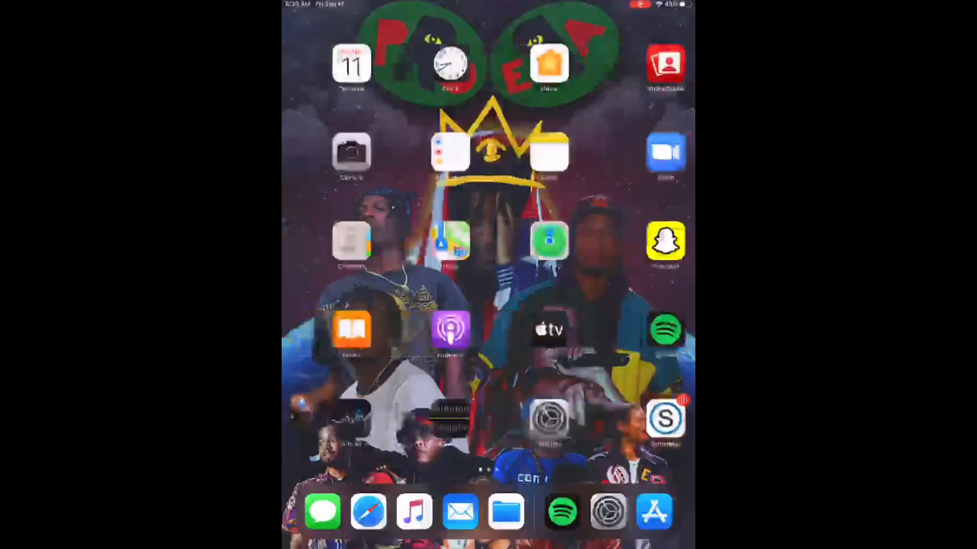
click(653, 512)
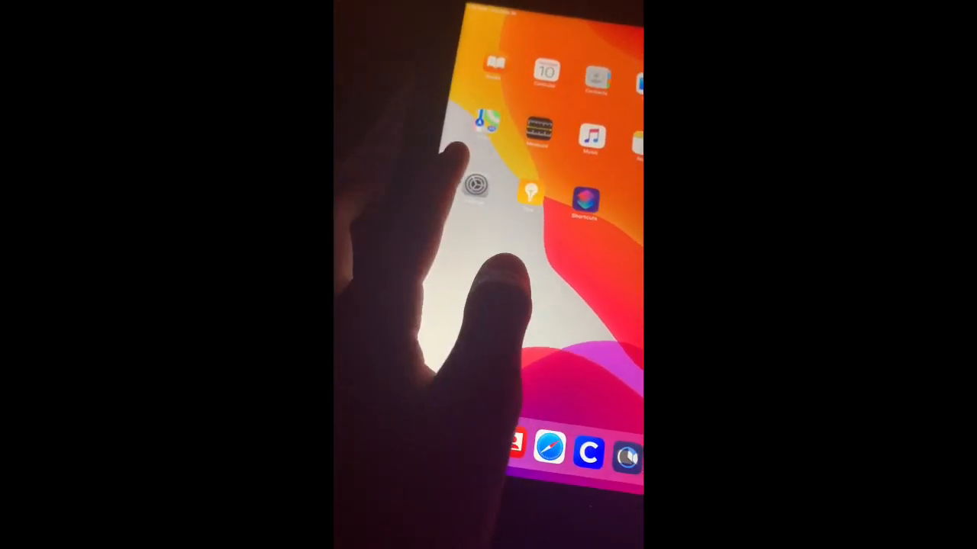
click(480, 187)
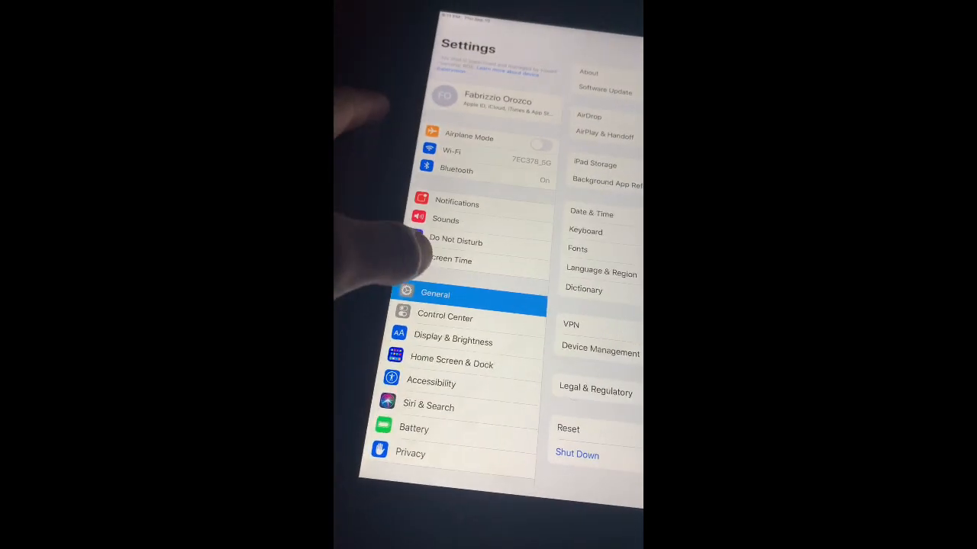
click(568, 427)
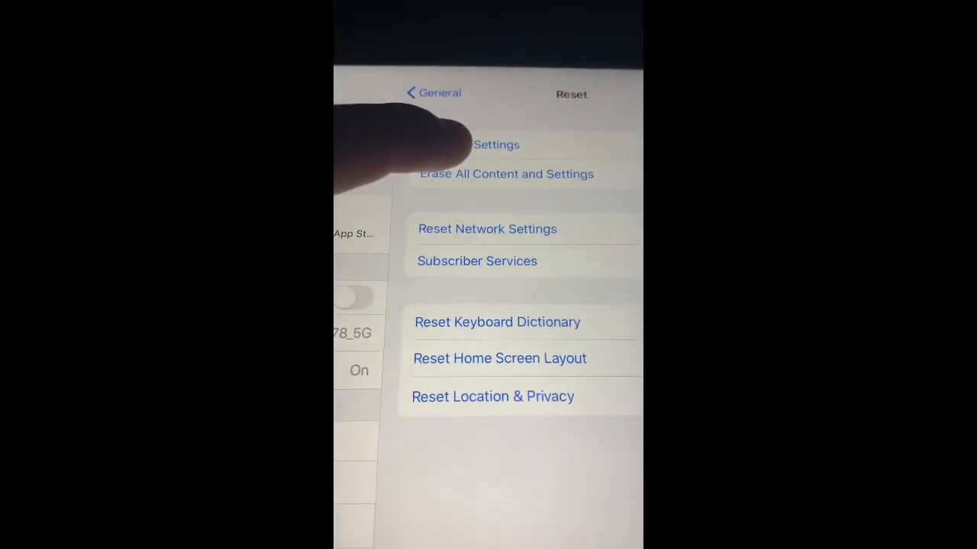
- Erase all content and settings with Erase Now, confirming both erase alerts
click(507, 174)
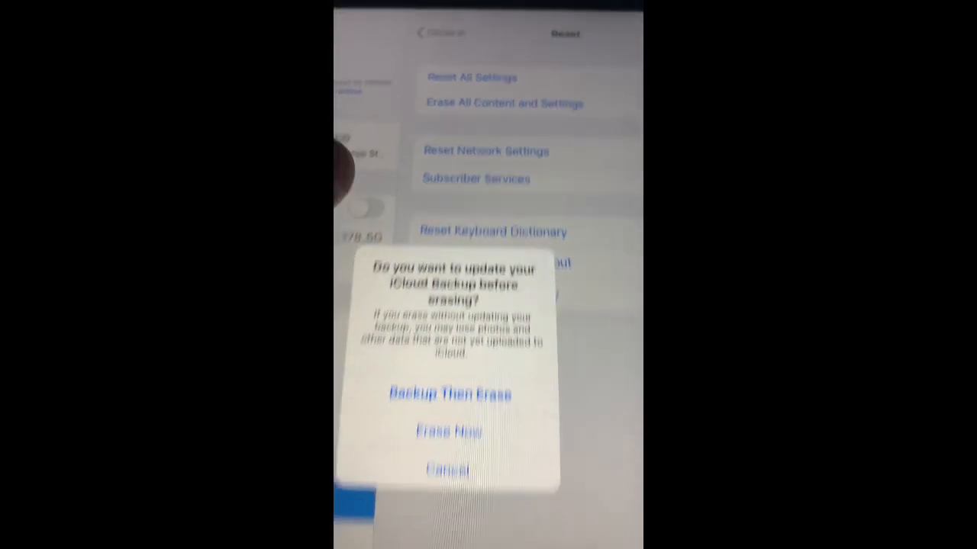
click(449, 430)
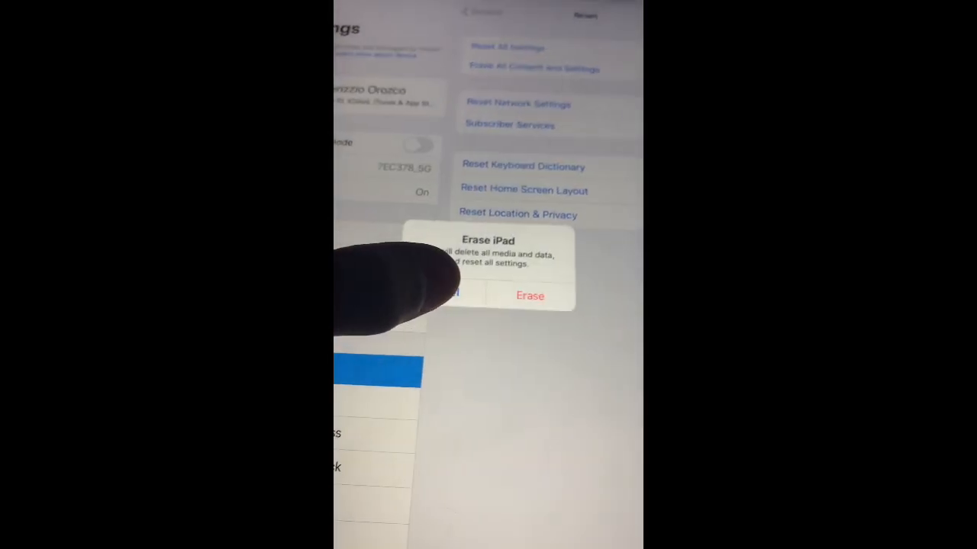
click(529, 297)
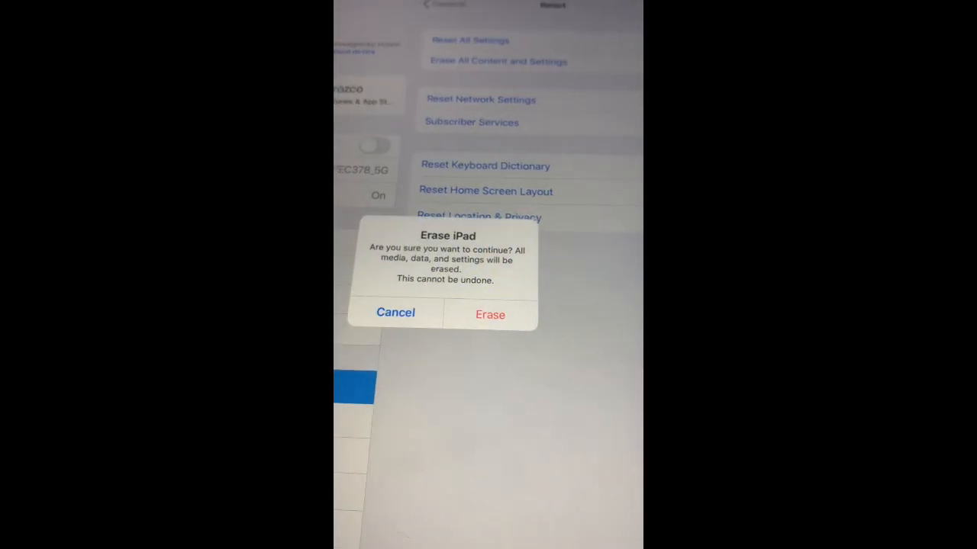
click(488, 314)
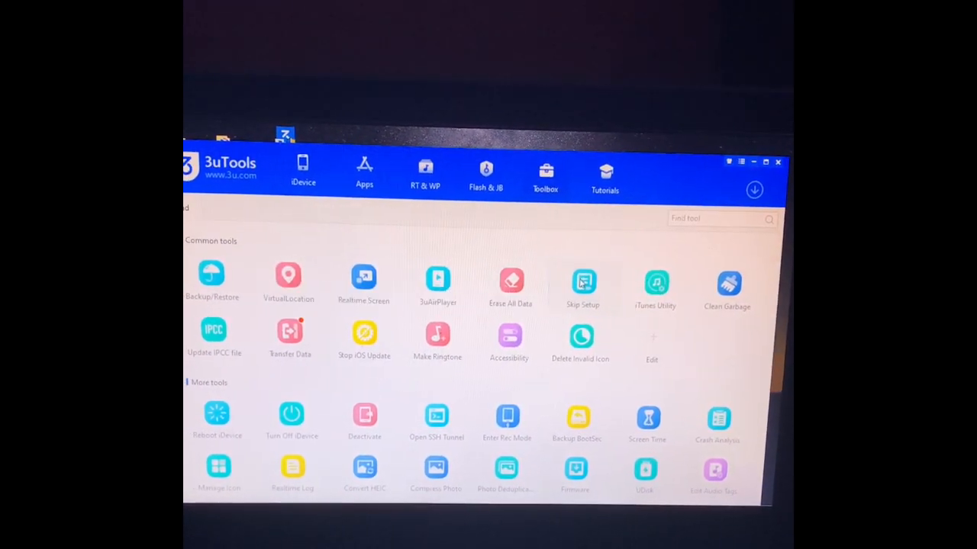
- Use the 3uTools Skip Setup tool to skip setup on the connected iPad 2019
click(583, 280)
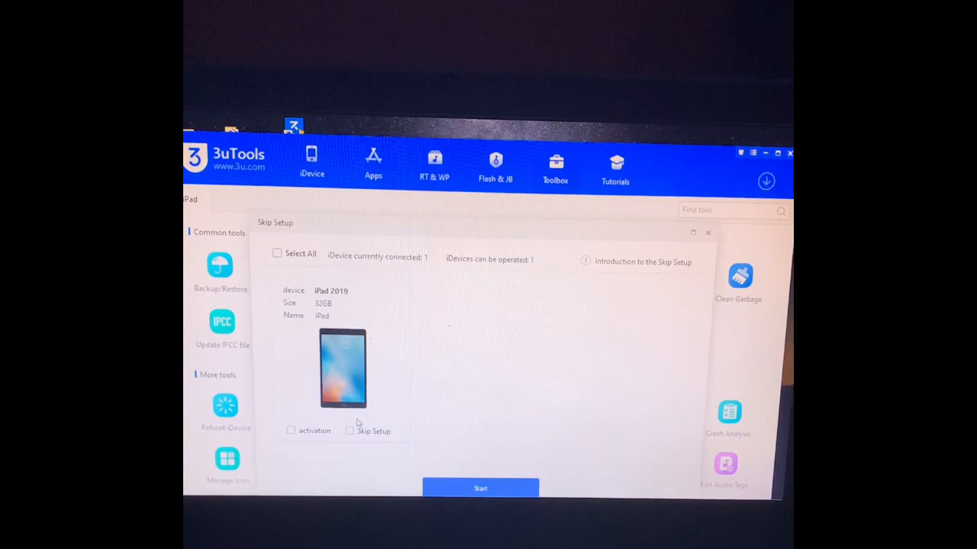
click(290, 431)
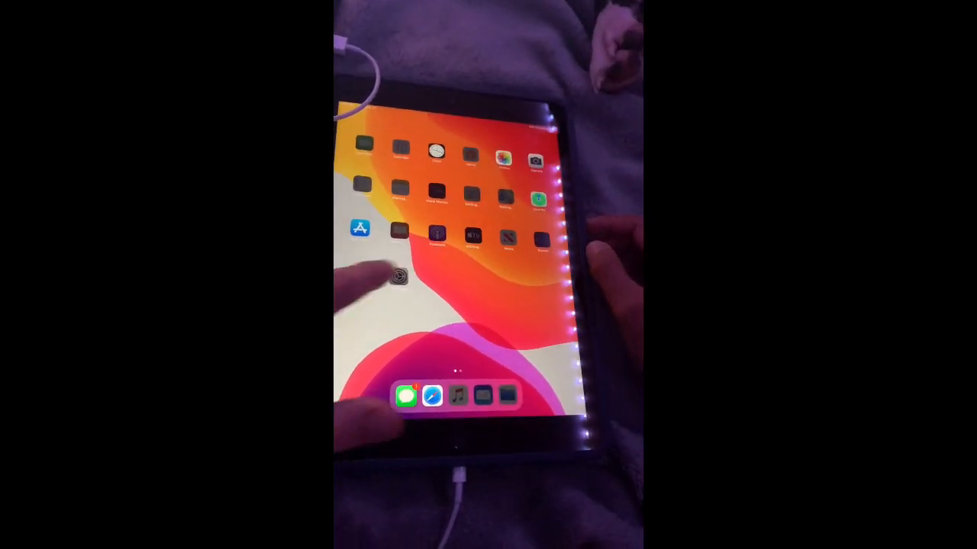
click(397, 277)
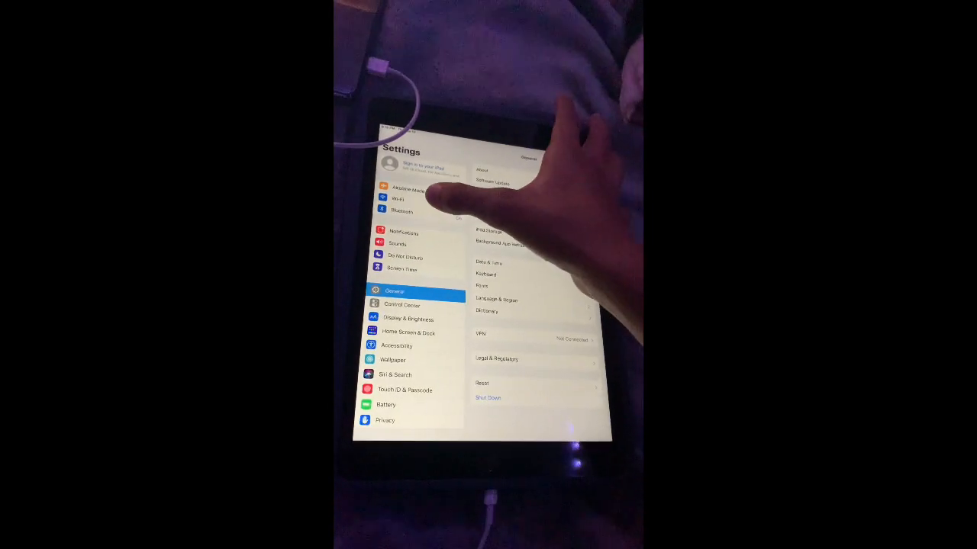
click(400, 198)
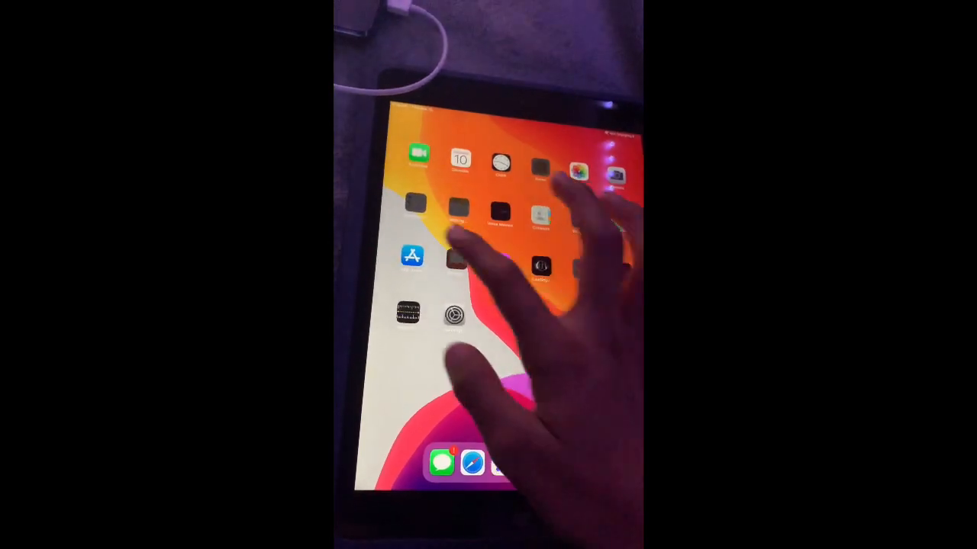
click(412, 256)
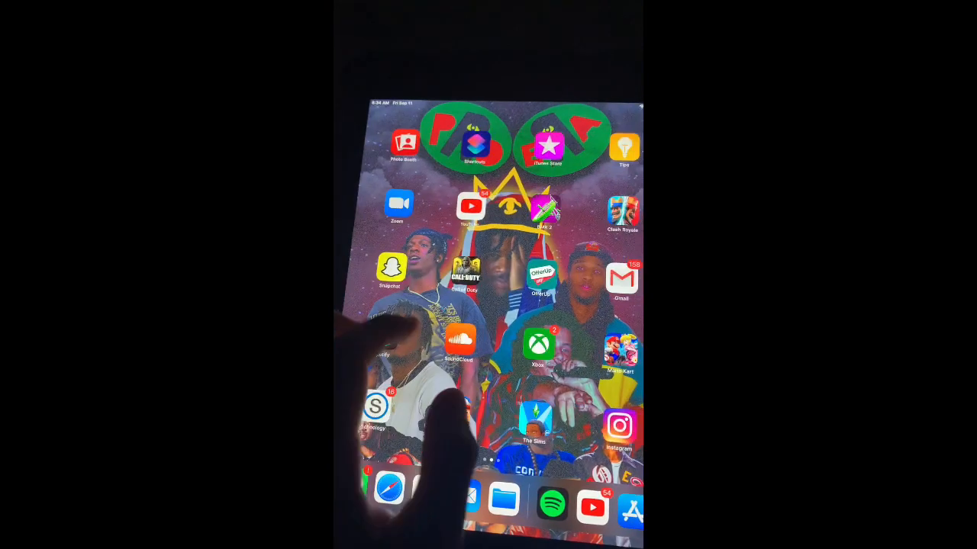
- Launch Spotify from the iPad home screen
click(551, 507)
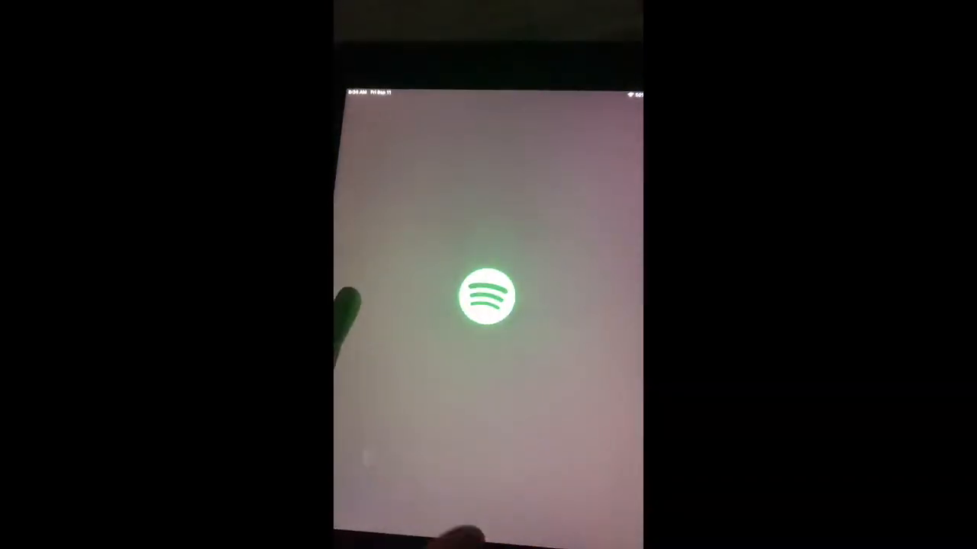